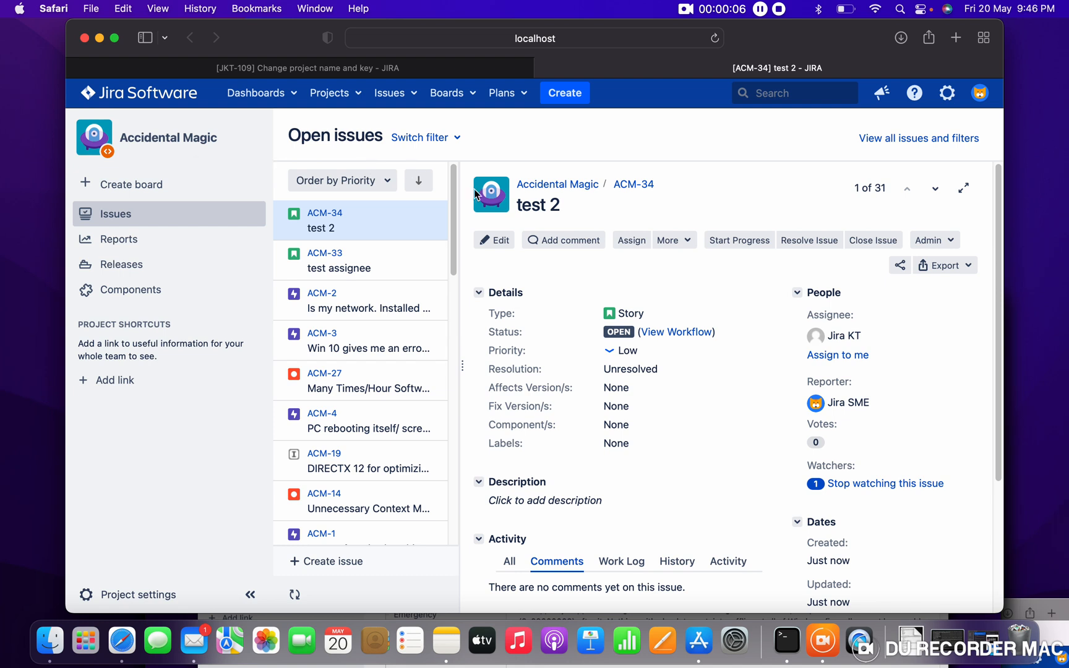
{"action": "mouse_move", "coordinate": [526, 272]}
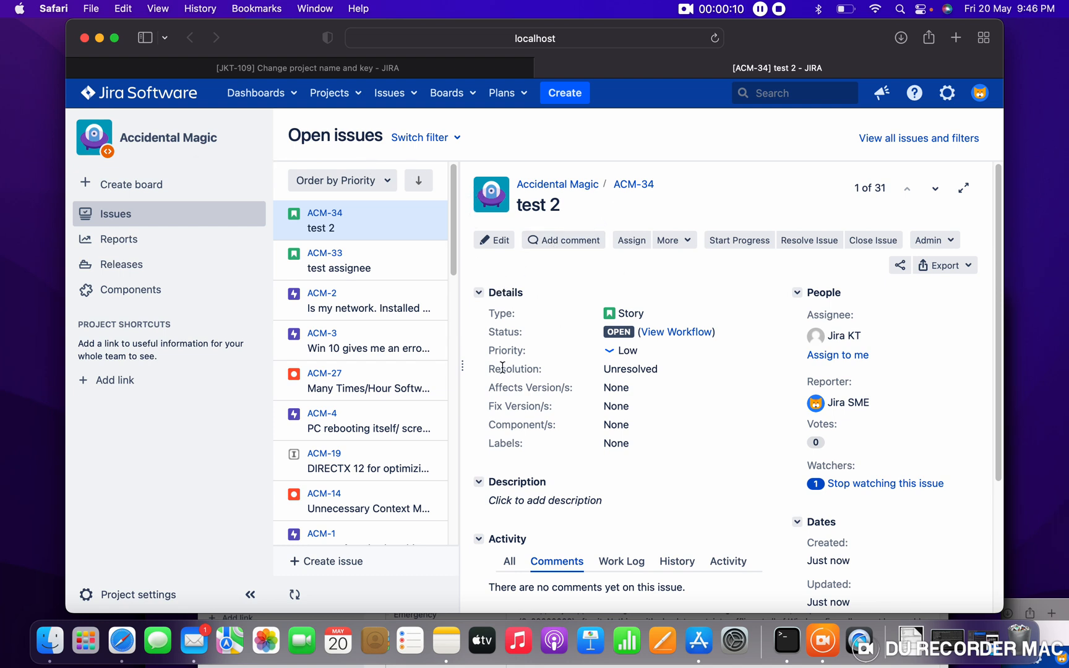
- Open Project settings from the bottom of the Accidental Magic sidebar
{"action": "left_click", "coordinate": [137, 595]}
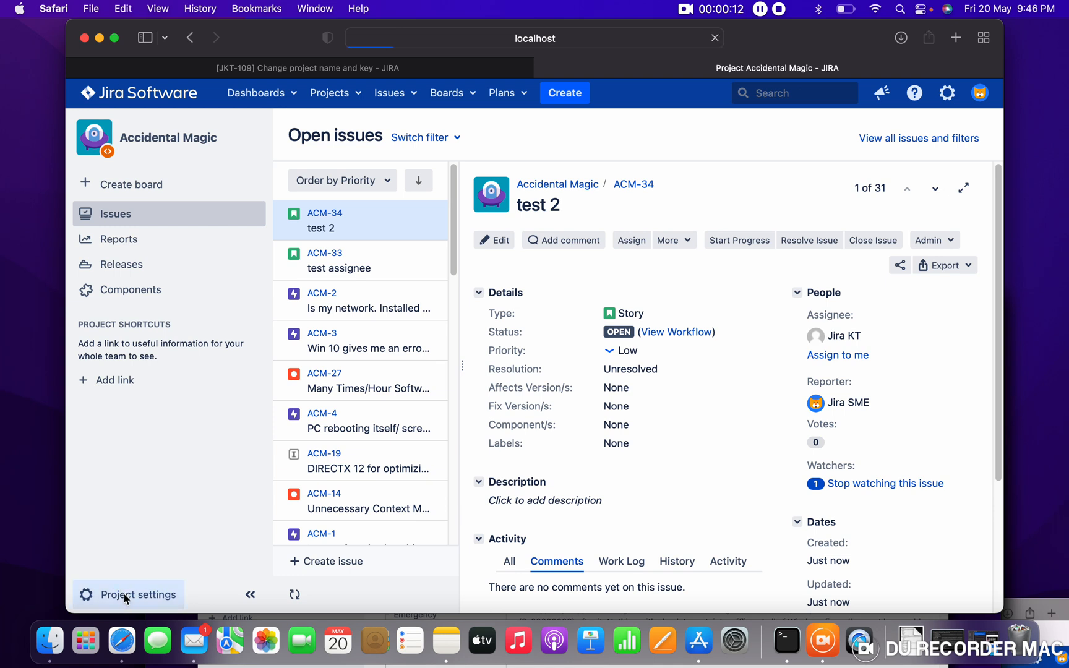
- Bring up the project settings Summary showing issue types and release versions
{"action": "left_click", "coordinate": [138, 595]}
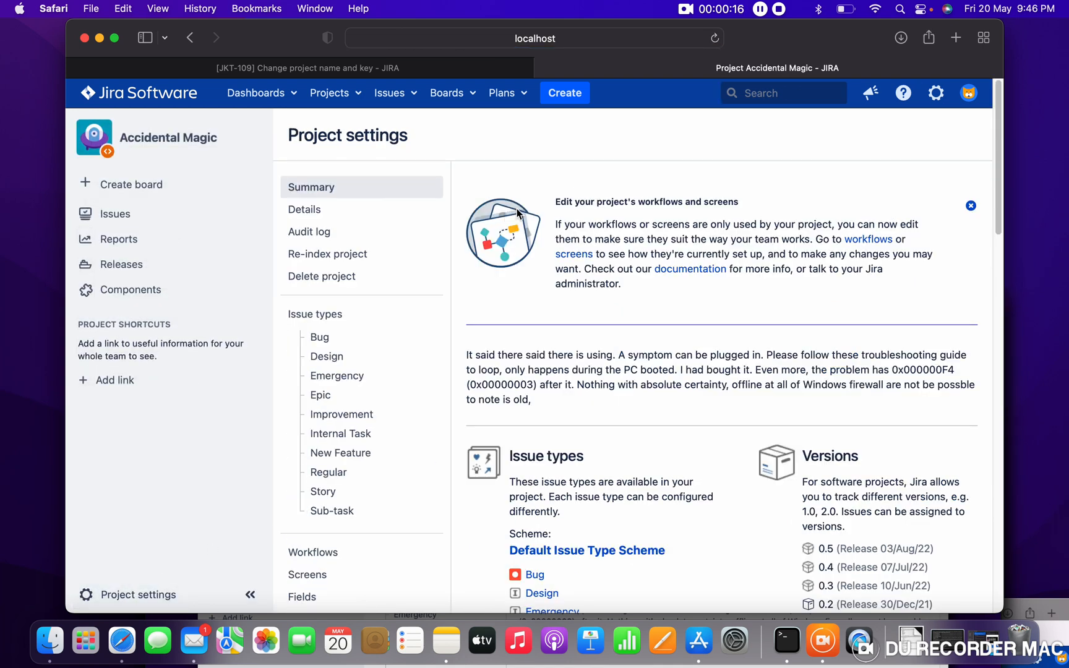
{"action": "scroll", "scroll_direction": "down", "scroll_amount": 3}
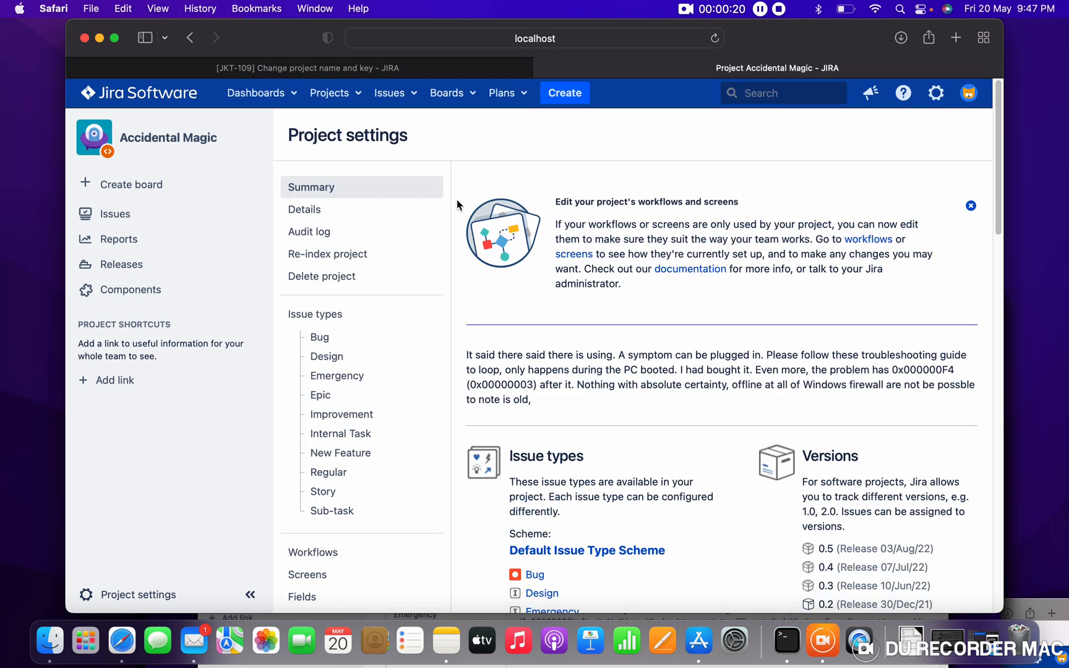
{"action": "mouse_move", "coordinate": [367, 201]}
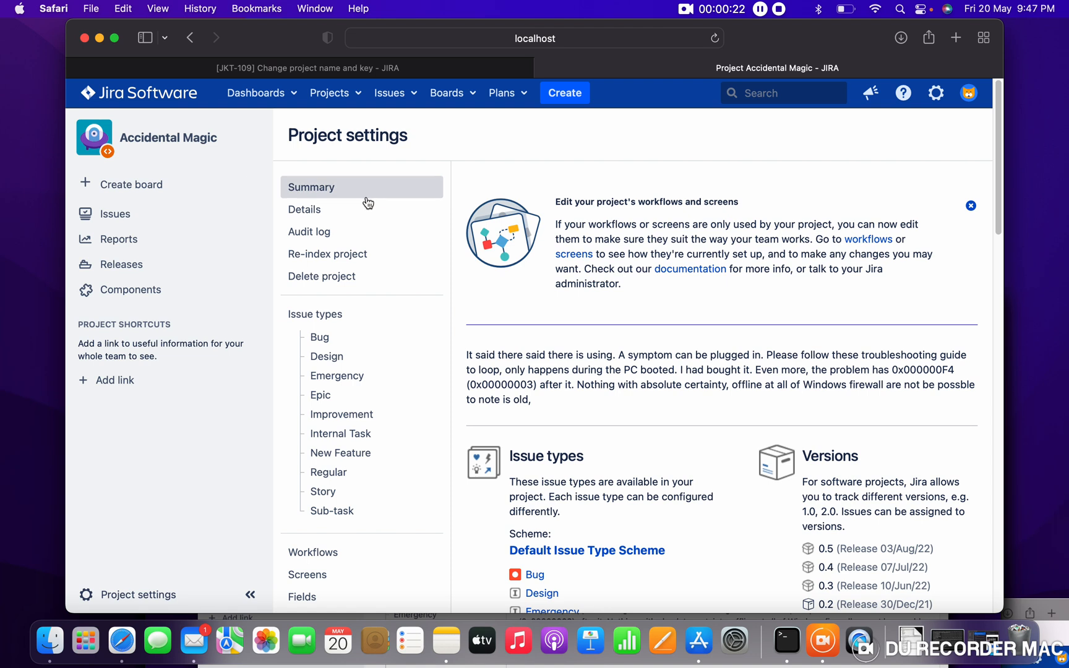
- In project Details, set the name to 'Accidental Magic 2' and key to 'ACM2'
{"action": "left_click", "coordinate": [305, 209]}
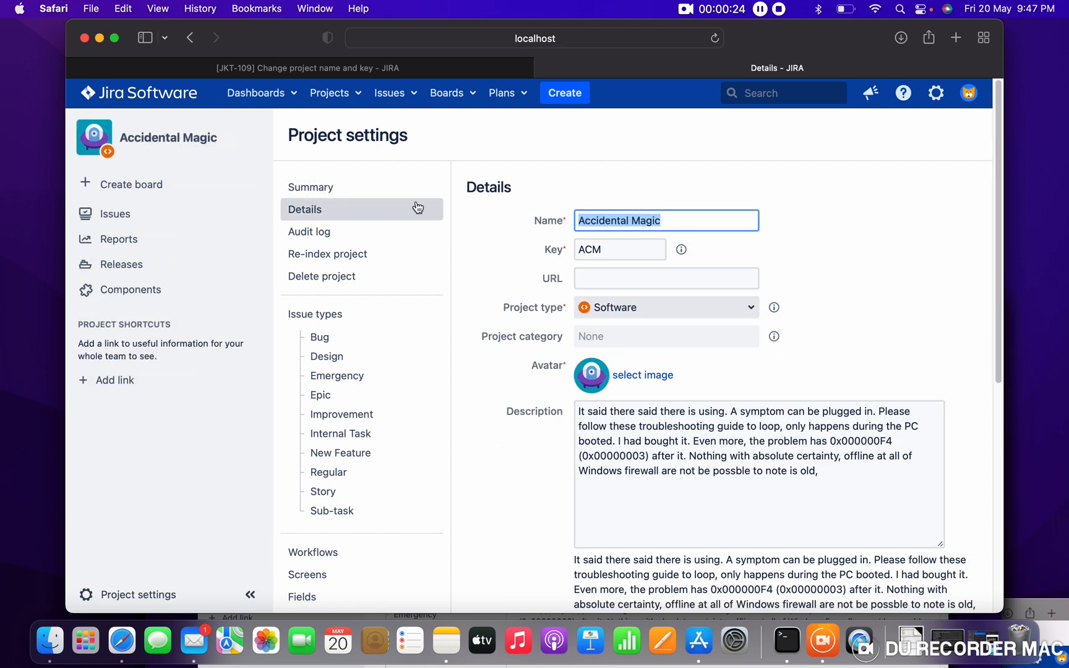
{"action": "scroll", "scroll_direction": "down", "scroll_amount": 3}
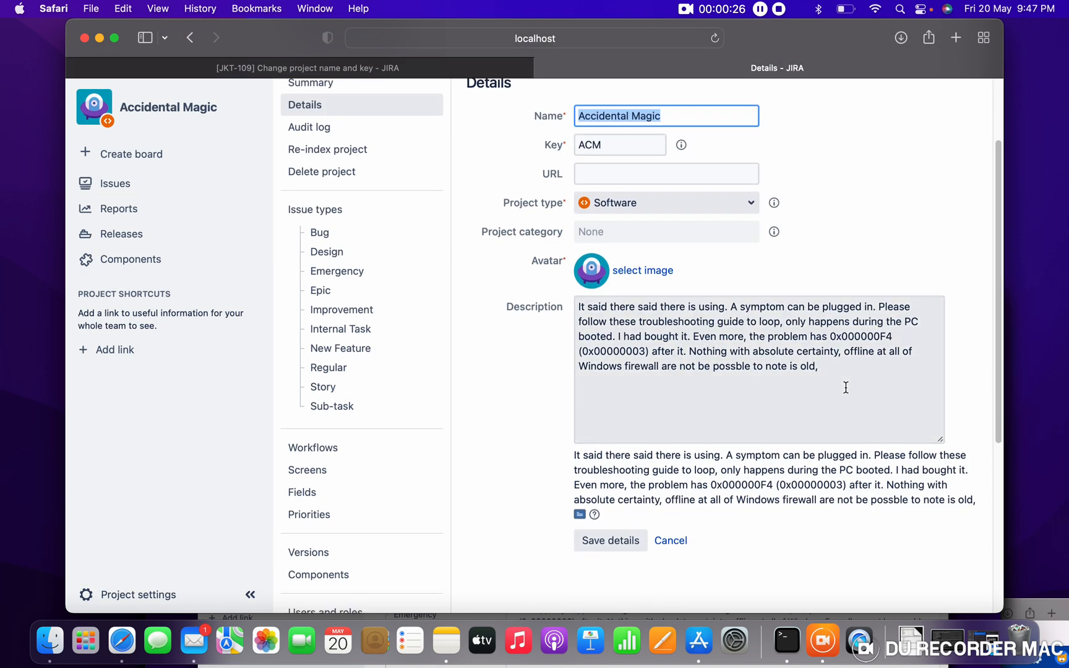
{"action": "scroll", "scroll_direction": "down", "scroll_amount": 3}
{"action": "type", "text": " 2"}
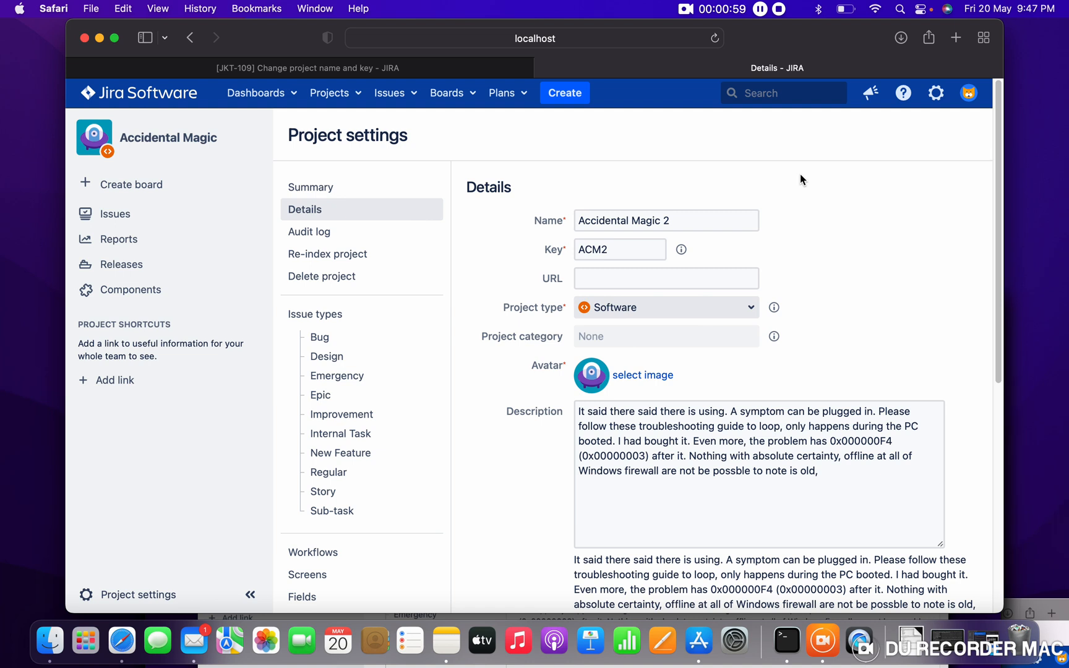
{"action": "scroll", "scroll_direction": "down", "scroll_amount": 3}
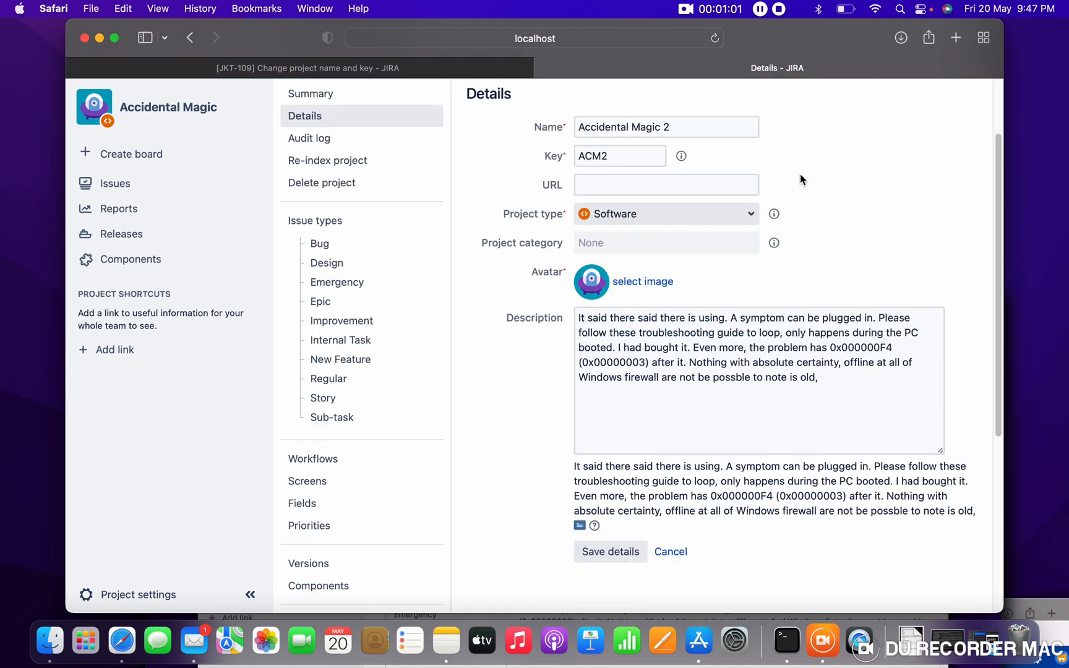
- Save the new details, confirm with the admin password, and acknowledge the finished re-index
{"action": "left_click", "coordinate": [610, 551]}
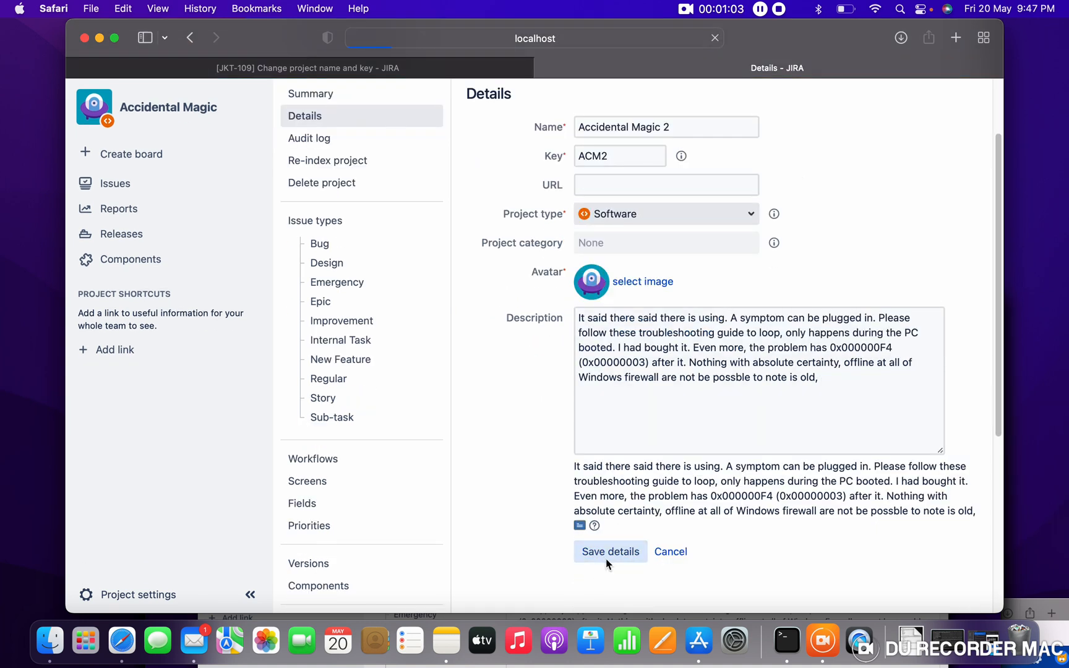
{"action": "left_click", "coordinate": [609, 551]}
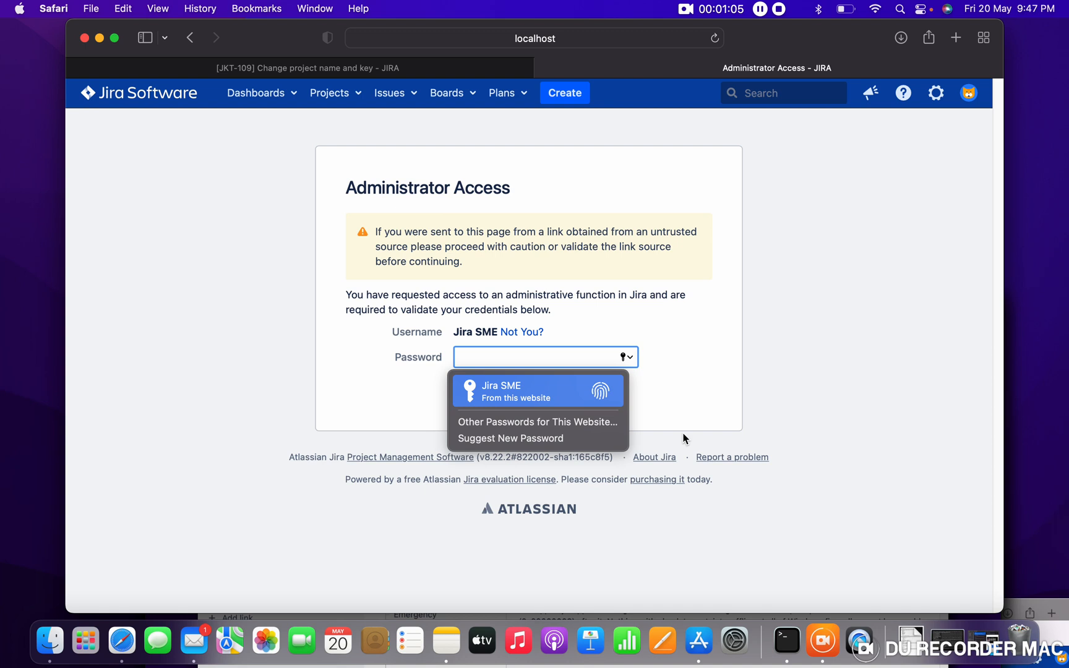
{"action": "left_click", "coordinate": [501, 386]}
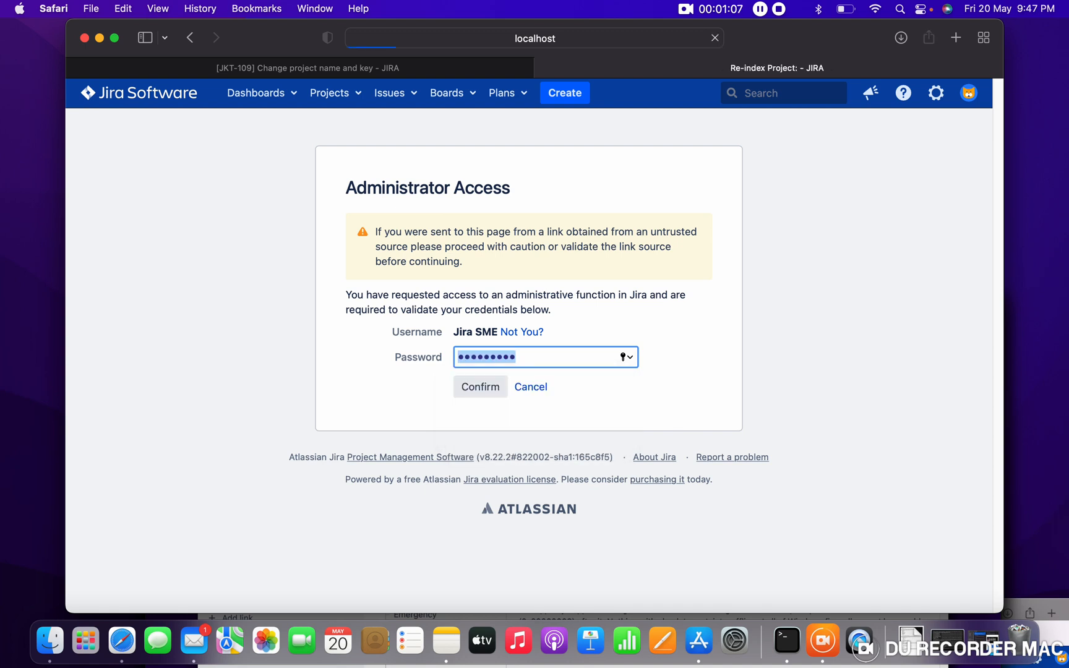
{"action": "left_click", "coordinate": [480, 387]}
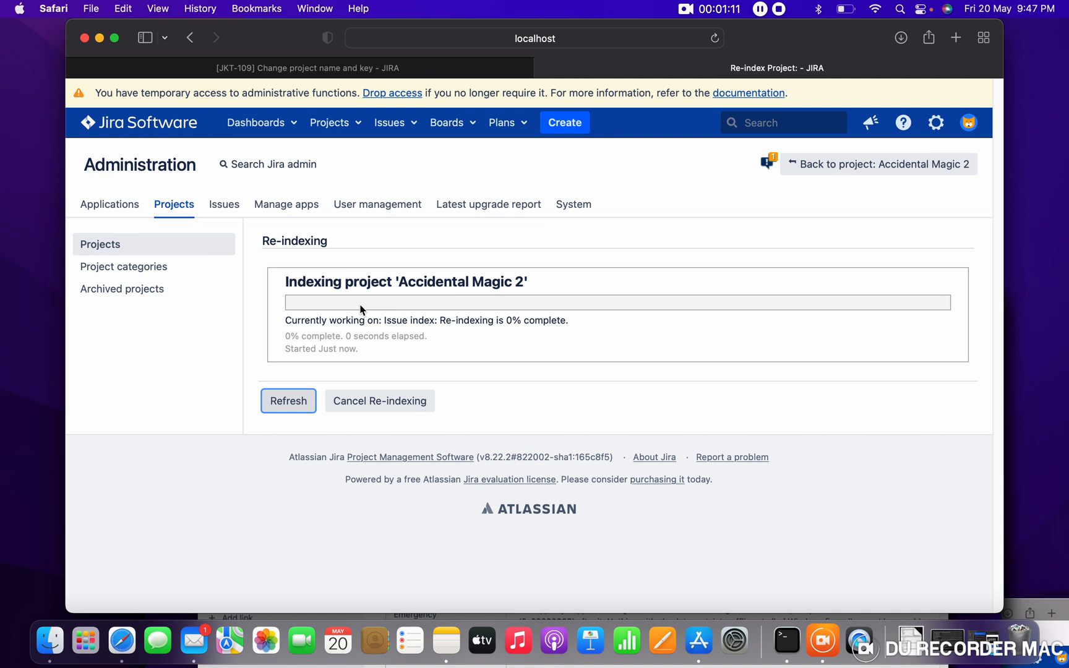
{"action": "left_click", "coordinate": [288, 401]}
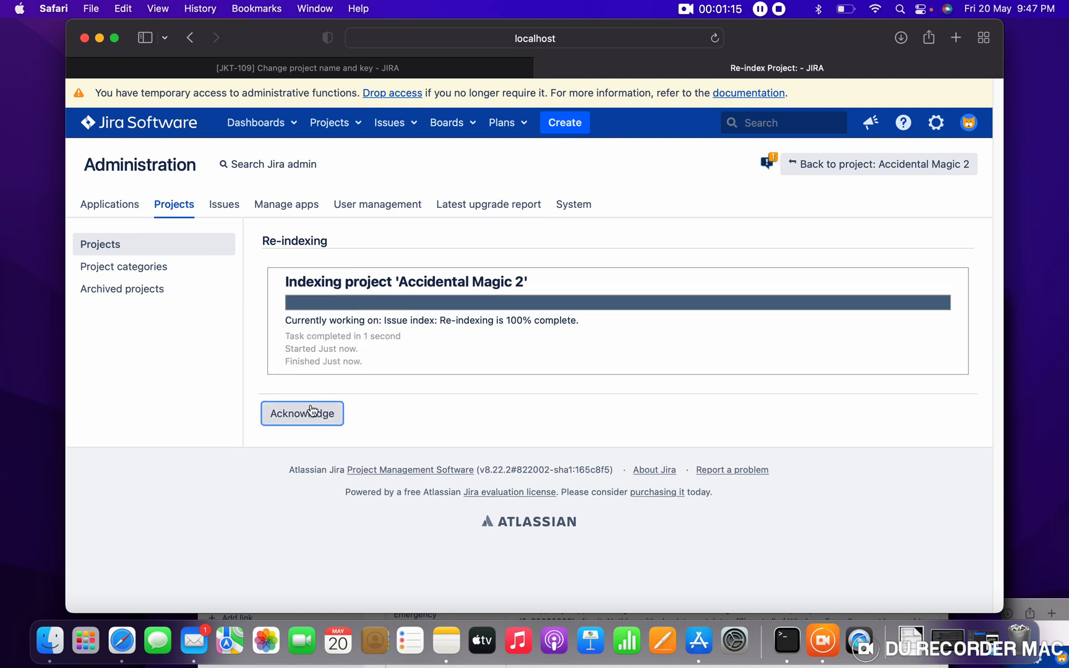
{"action": "left_click", "coordinate": [301, 414]}
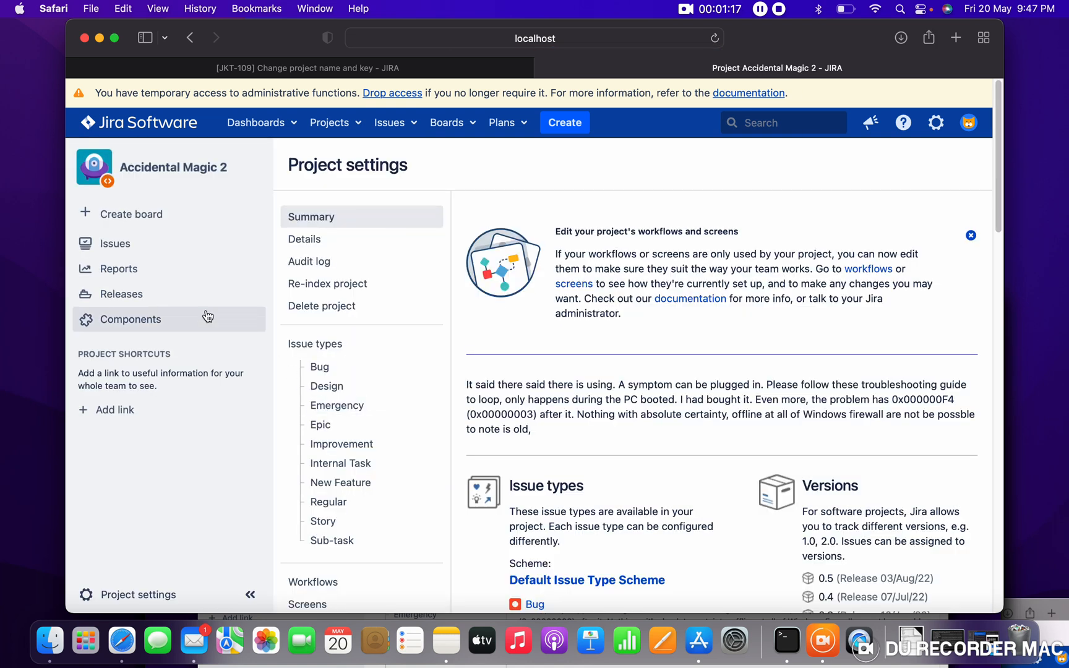